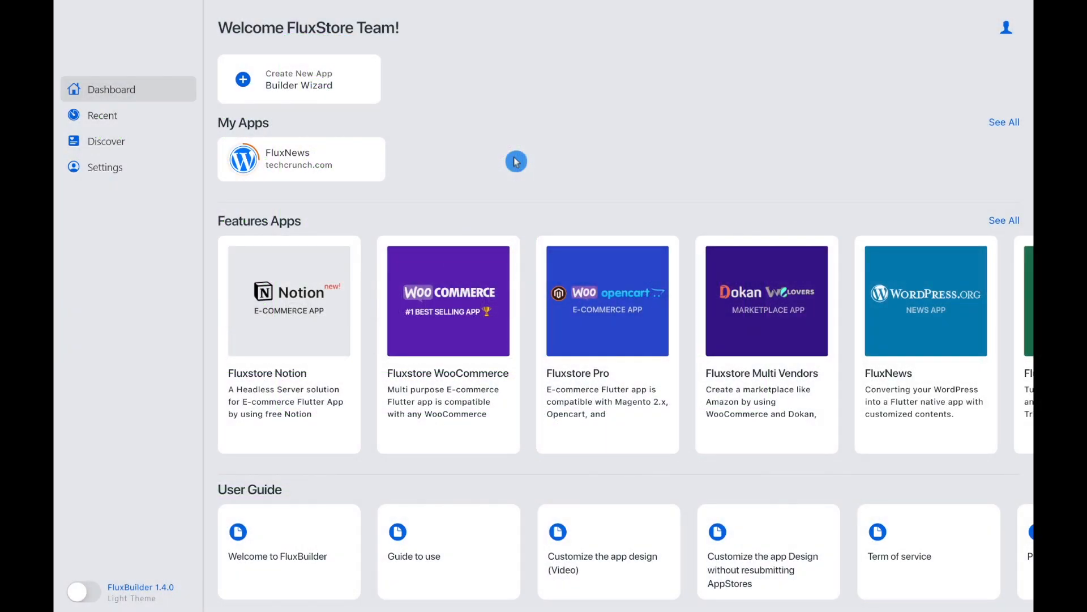
mouse_move(333, 157)
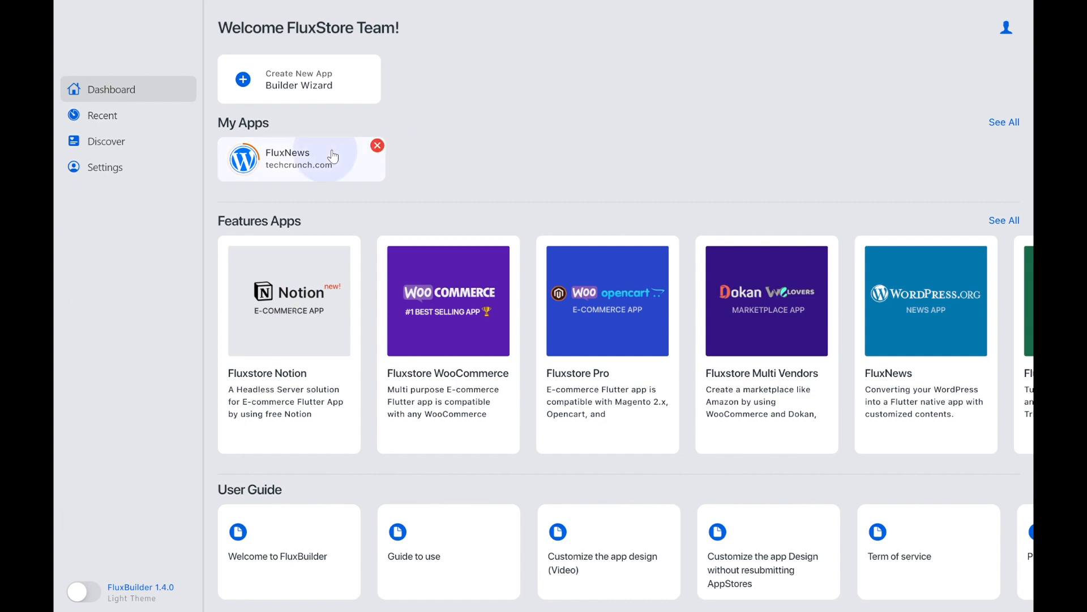
Open the FluxNews app project from My Apps on the Dashboard
left_click(286, 159)
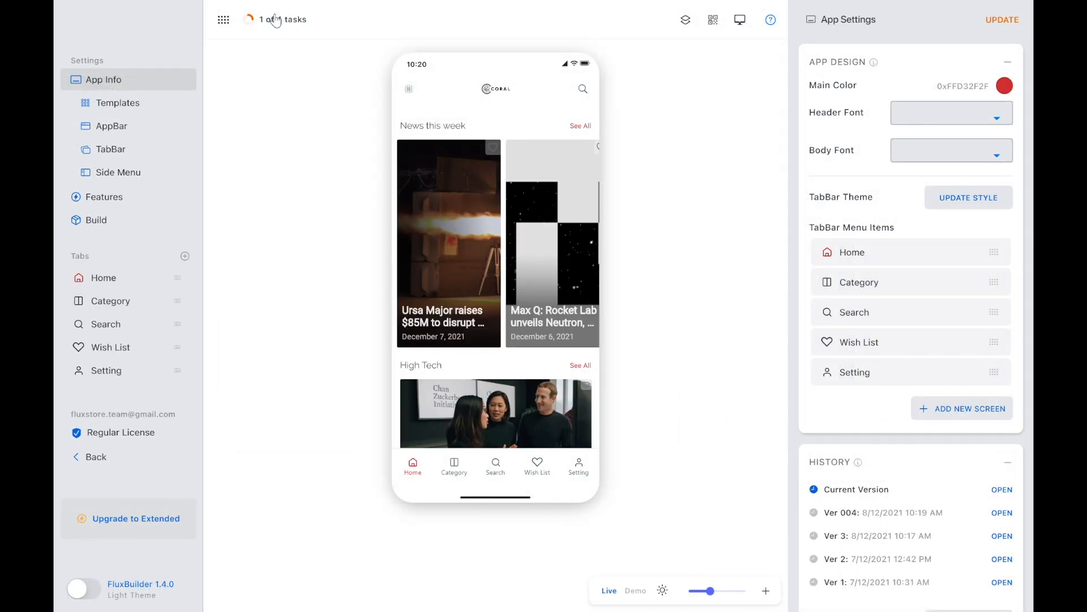
Show Your Tasks List via the '1 of 4 tasks' indicator (25% complete)
left_click(279, 18)
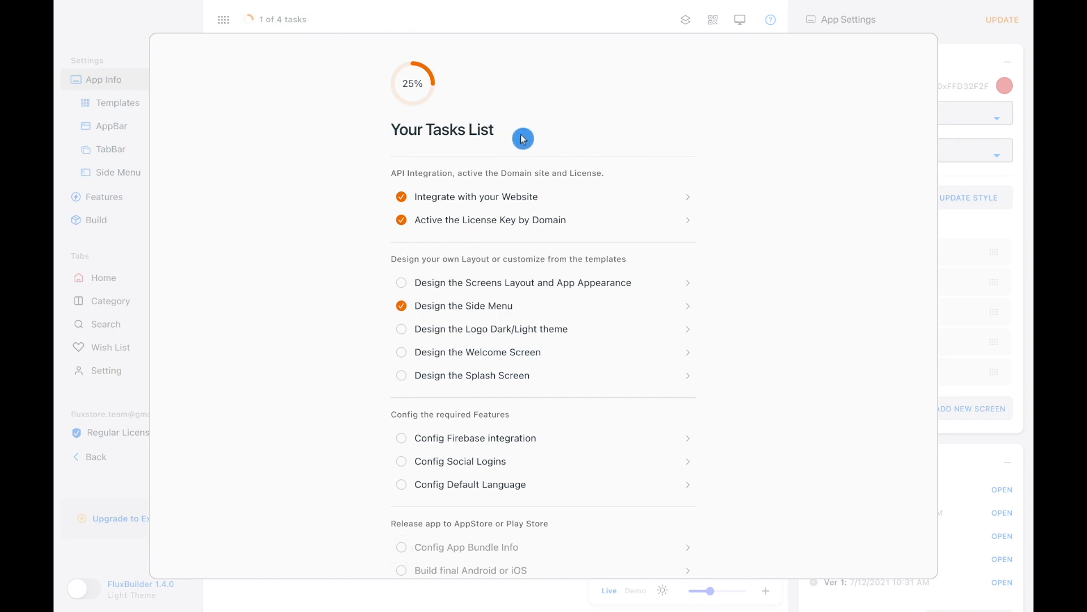
mouse_move(435, 180)
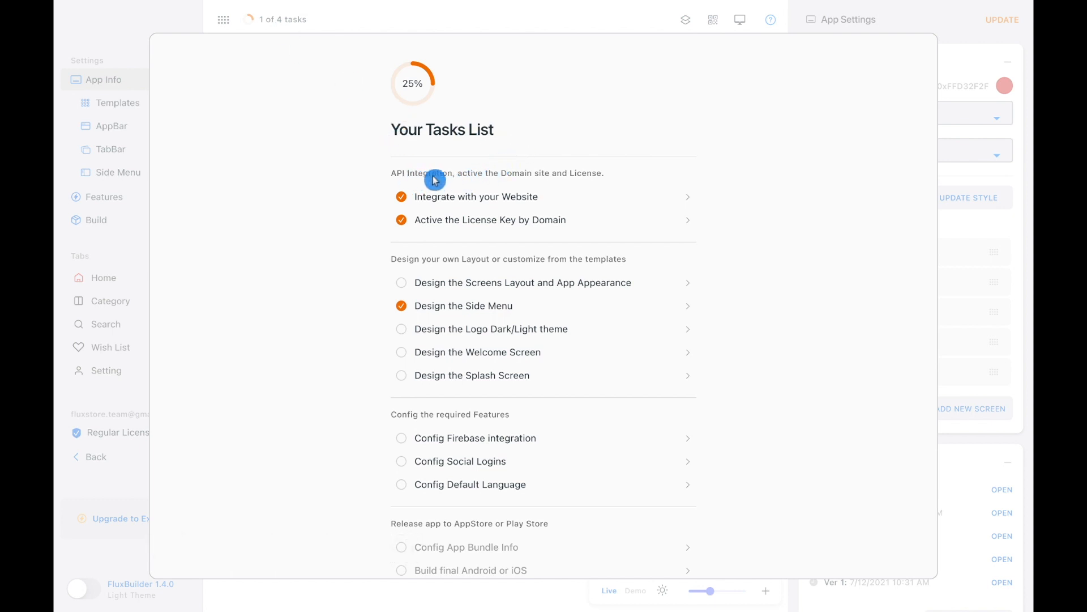
mouse_move(408, 267)
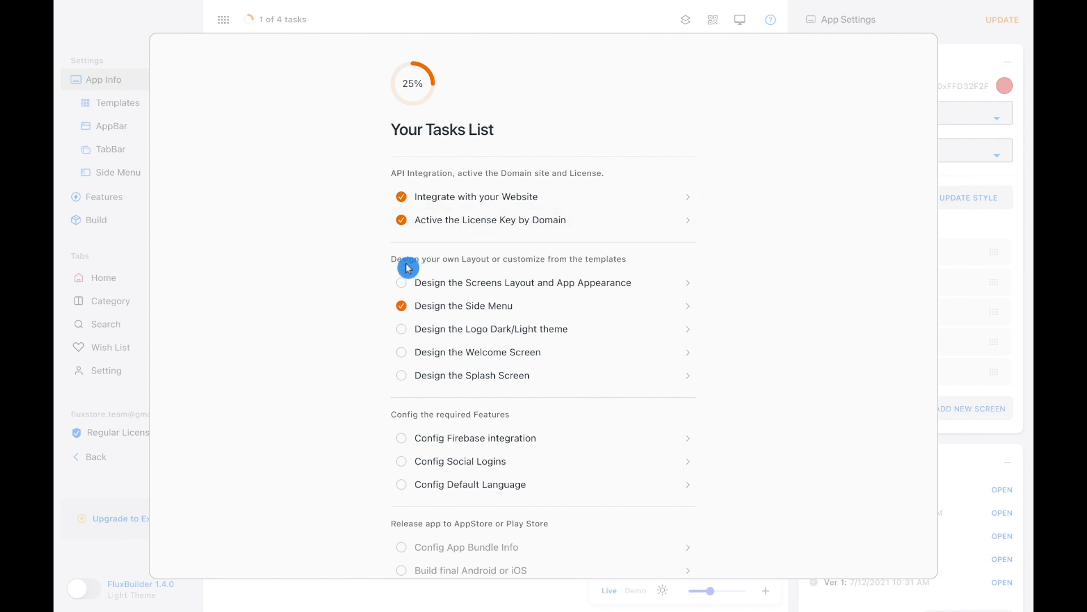
mouse_move(431, 430)
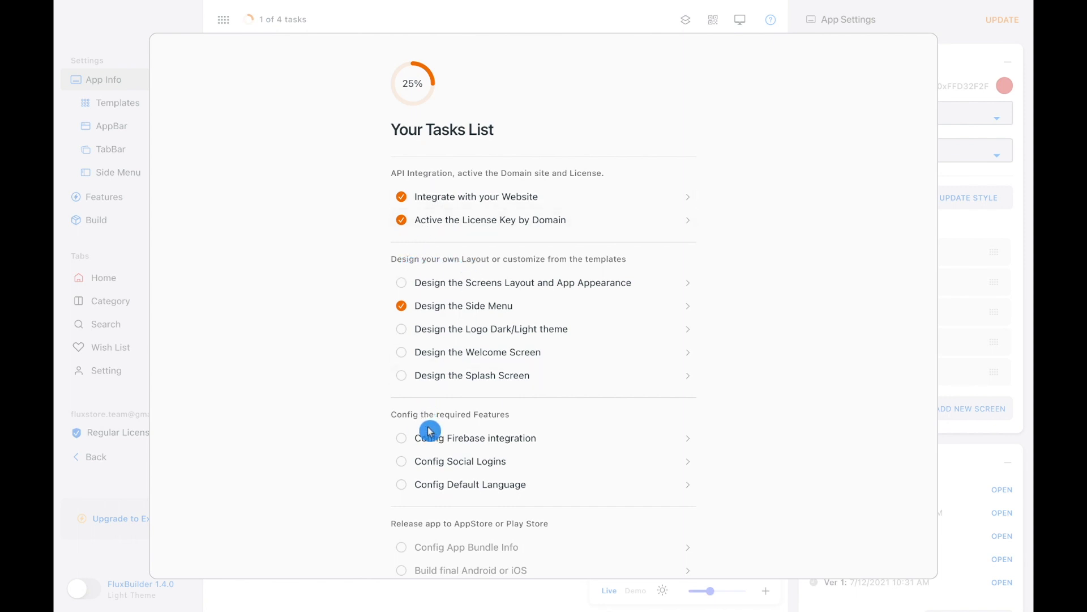
mouse_move(481, 427)
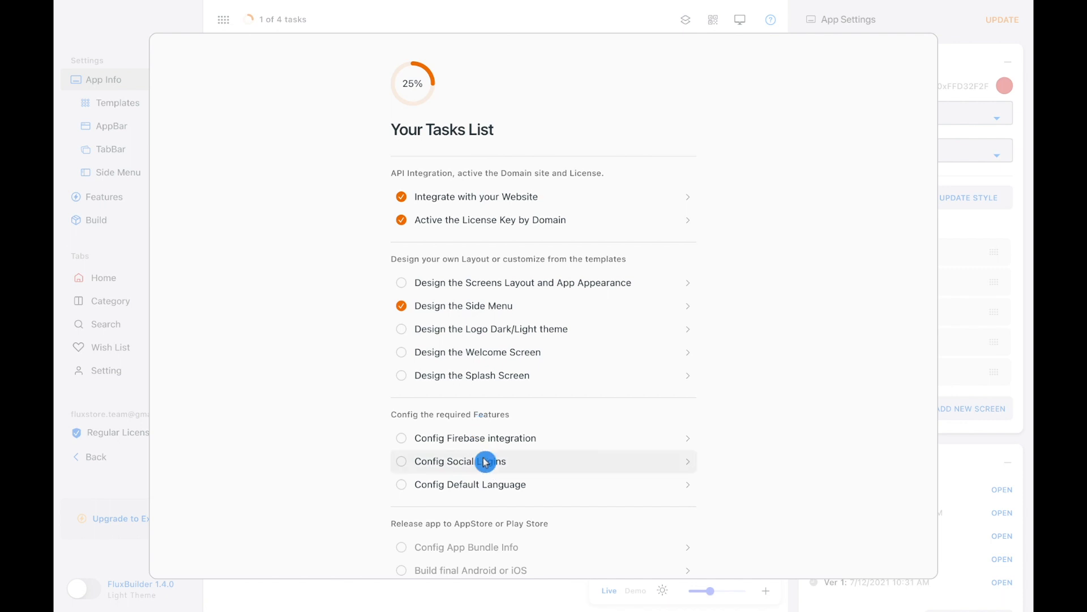
mouse_move(664, 197)
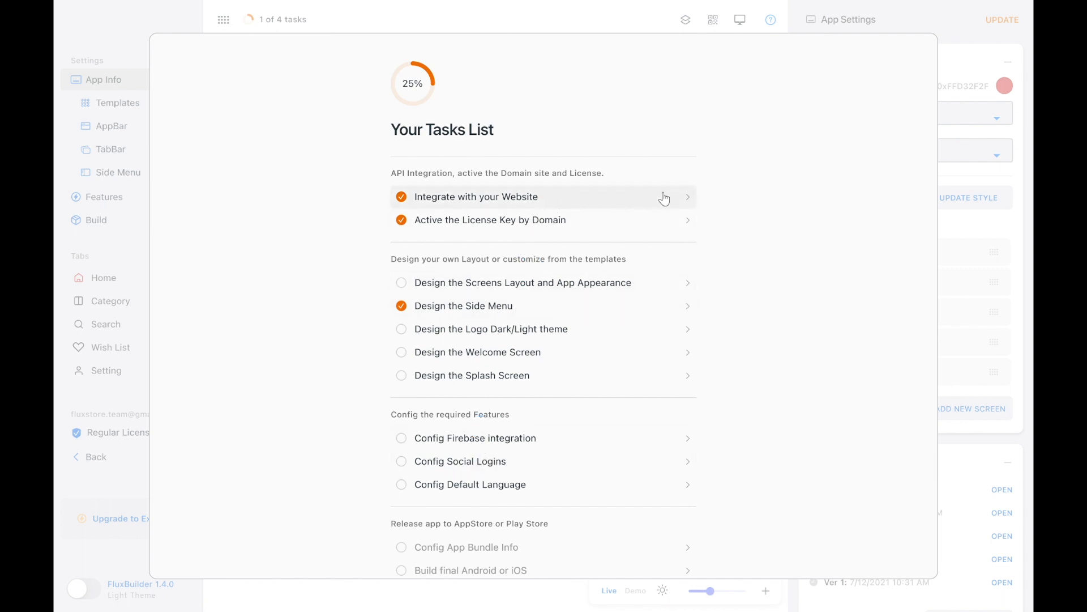
mouse_move(576, 200)
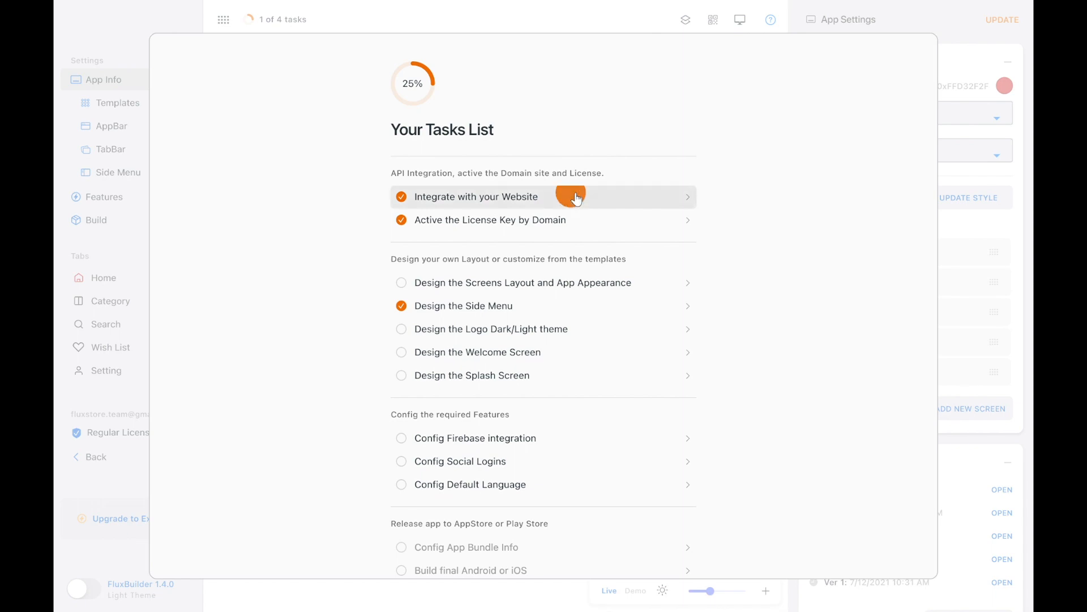
Run Troubleshoot on the WordPress integration, review post and category previews, then leave the wizard
left_click(578, 198)
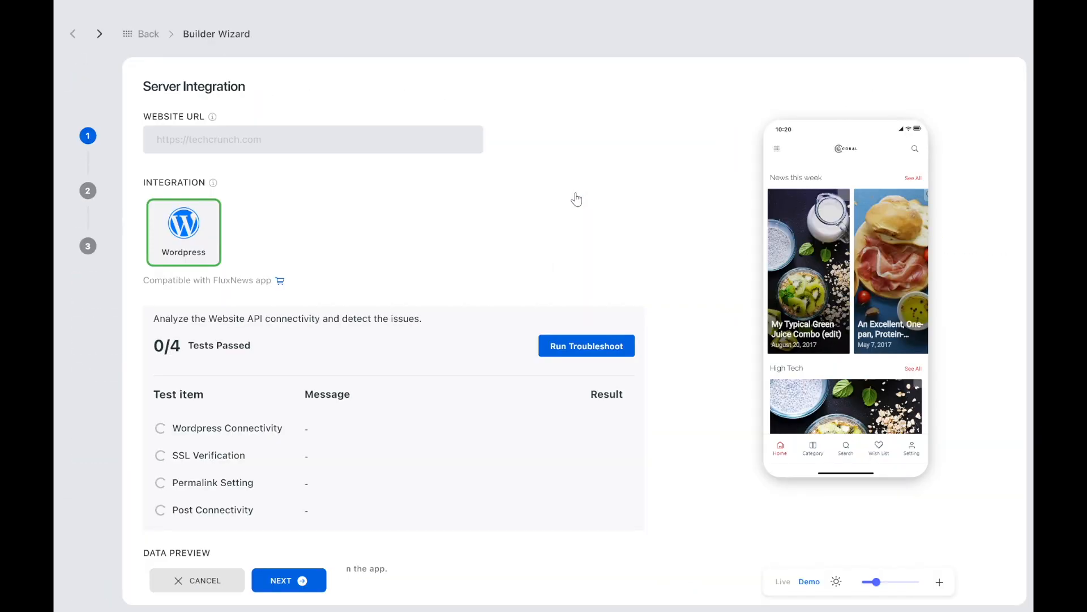
left_click(587, 345)
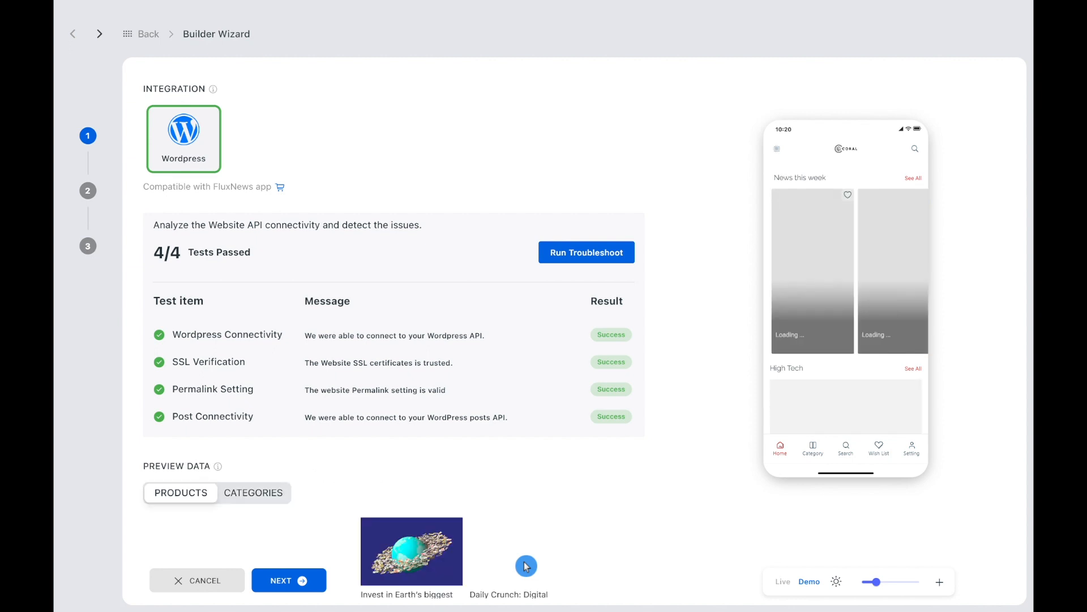
scroll("down", 3)
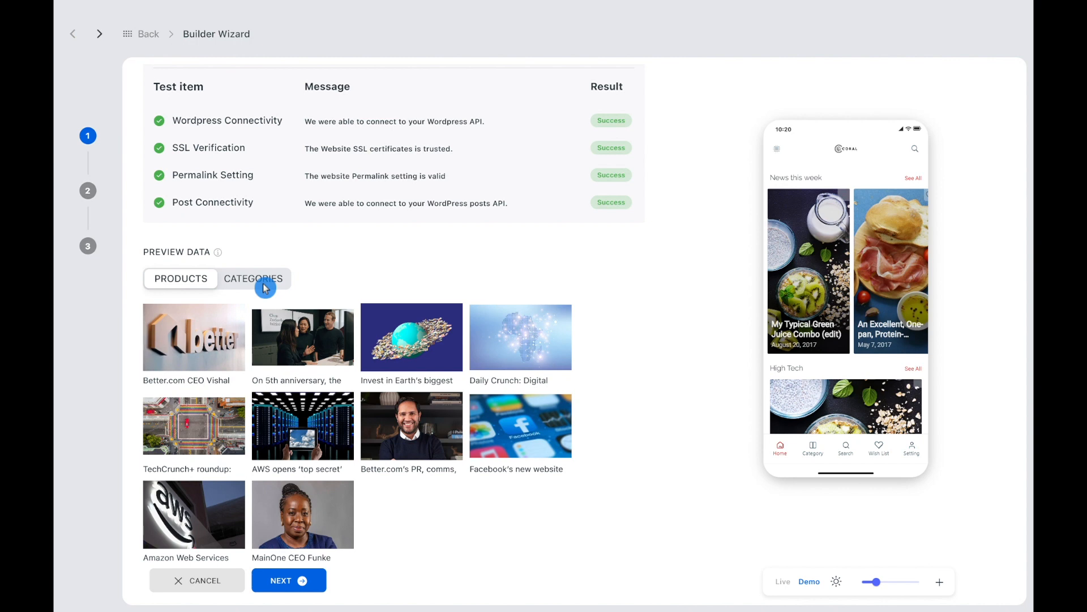
left_click(252, 278)
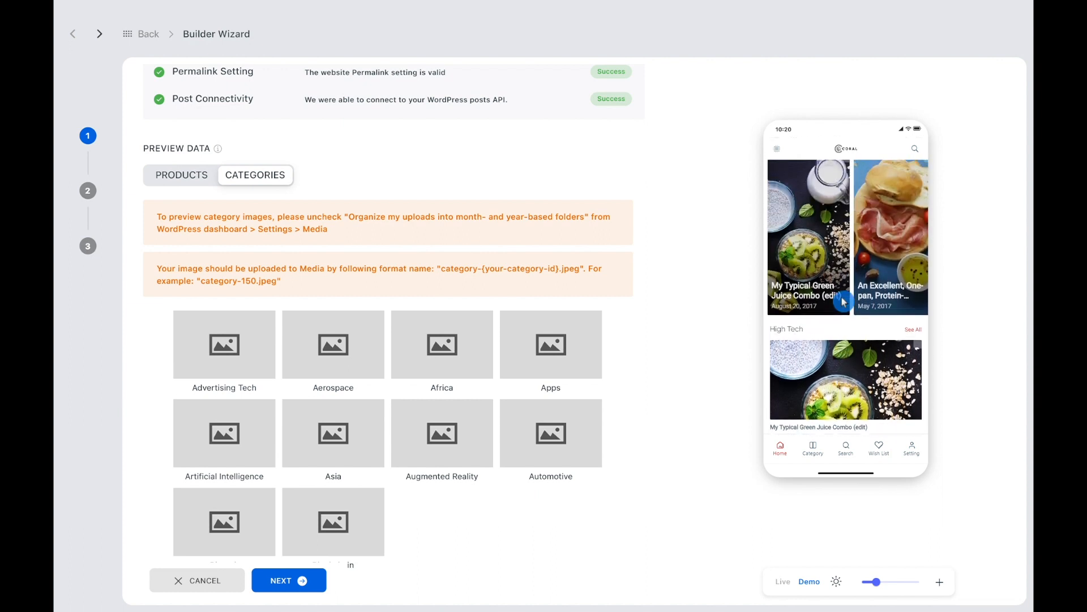
left_click(781, 581)
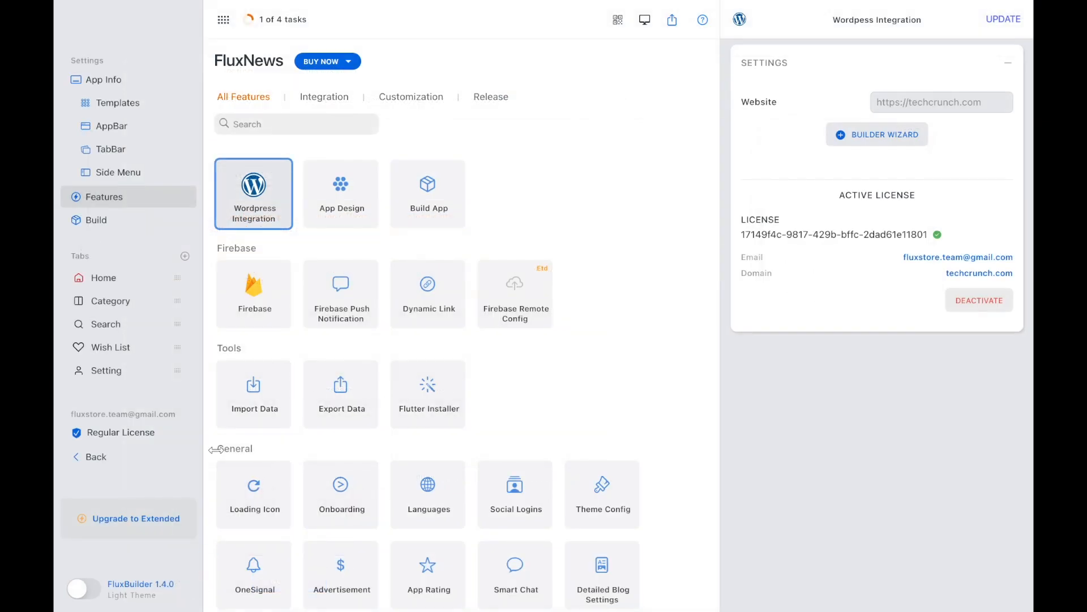
Start the 'Design the Screens Layout and App Appearance' task from the tasks list
left_click(265, 20)
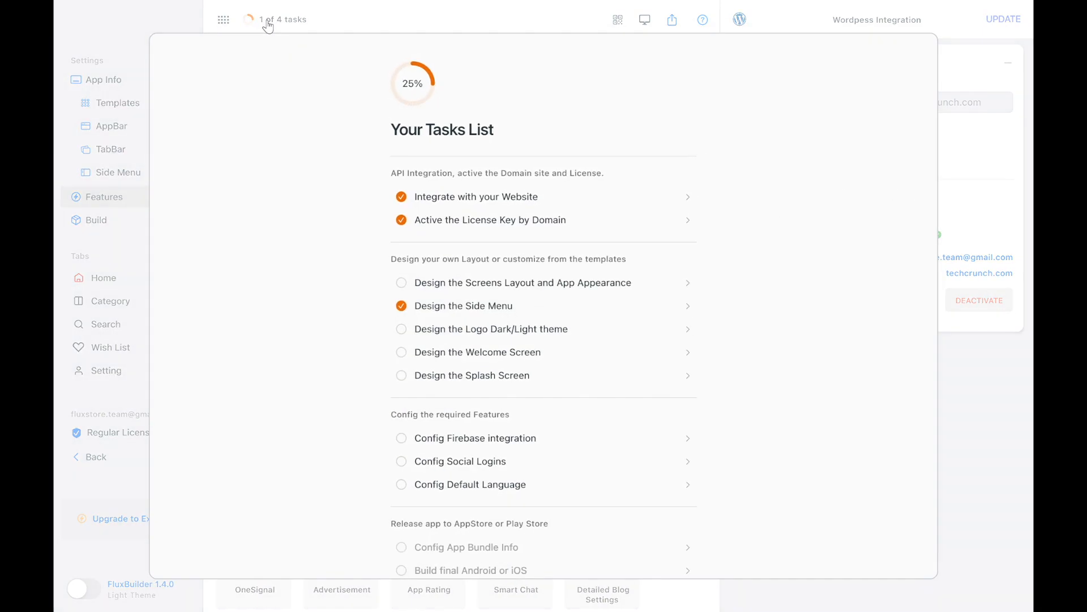
mouse_move(553, 293)
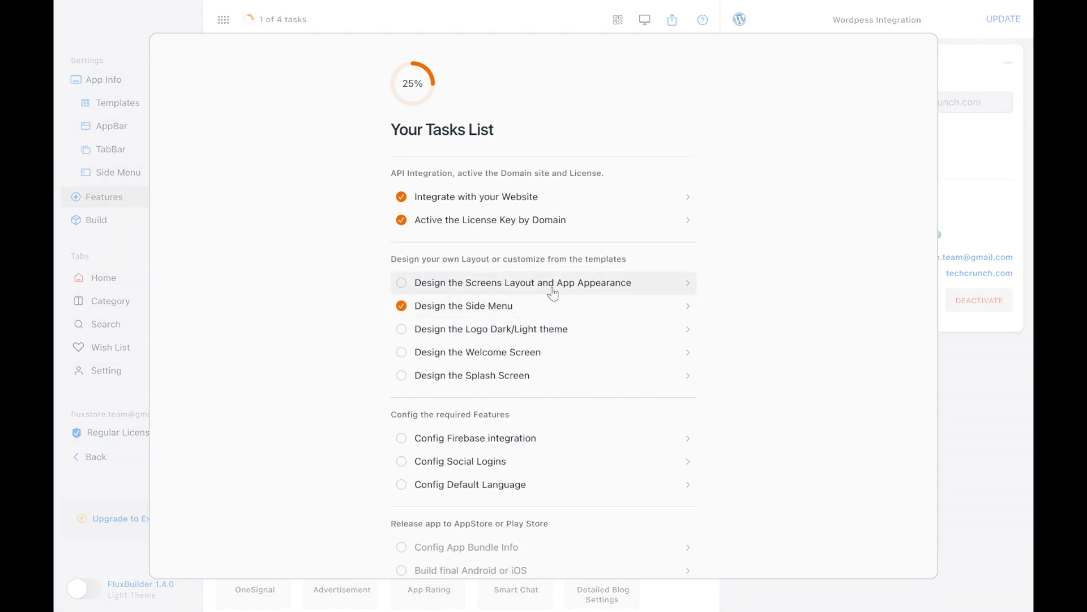
left_click(542, 283)
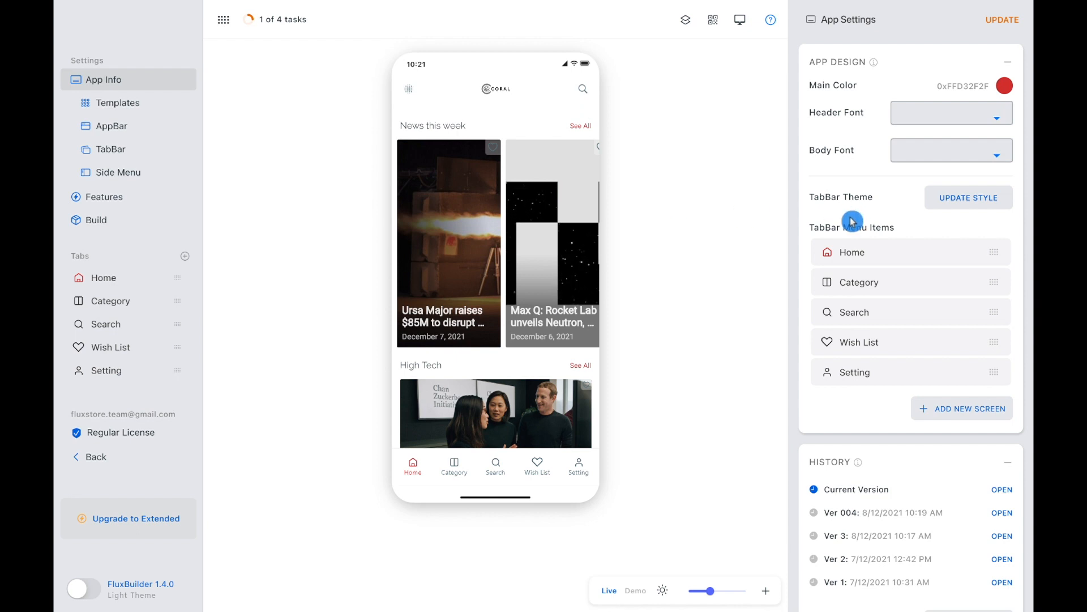
Set the Home screen's 'News this week' Blog News section to Slider Item layout and check tasks at 33%
left_click(852, 251)
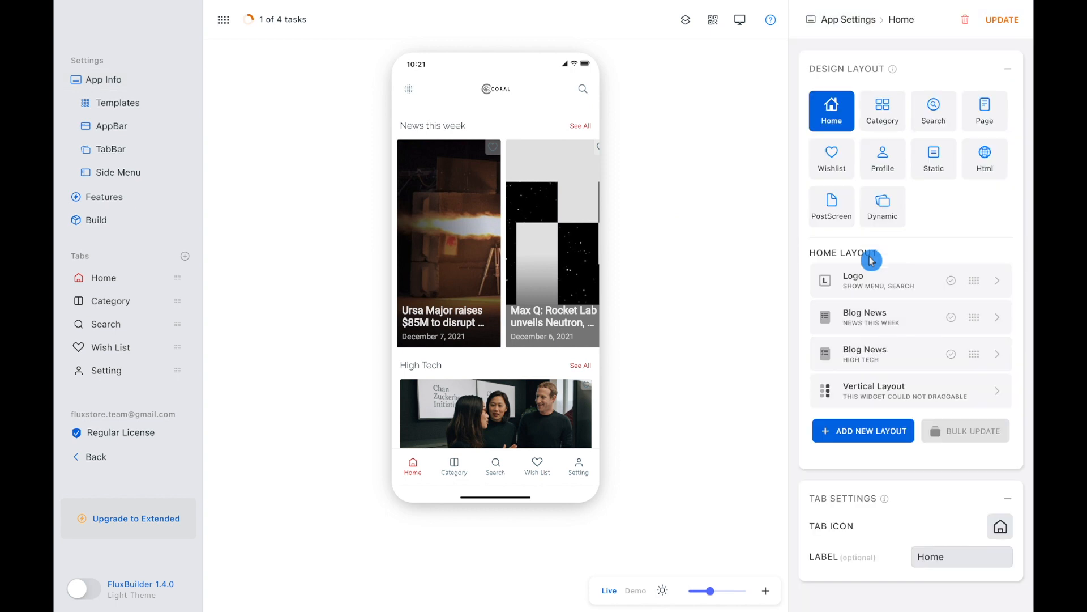
mouse_move(903, 325)
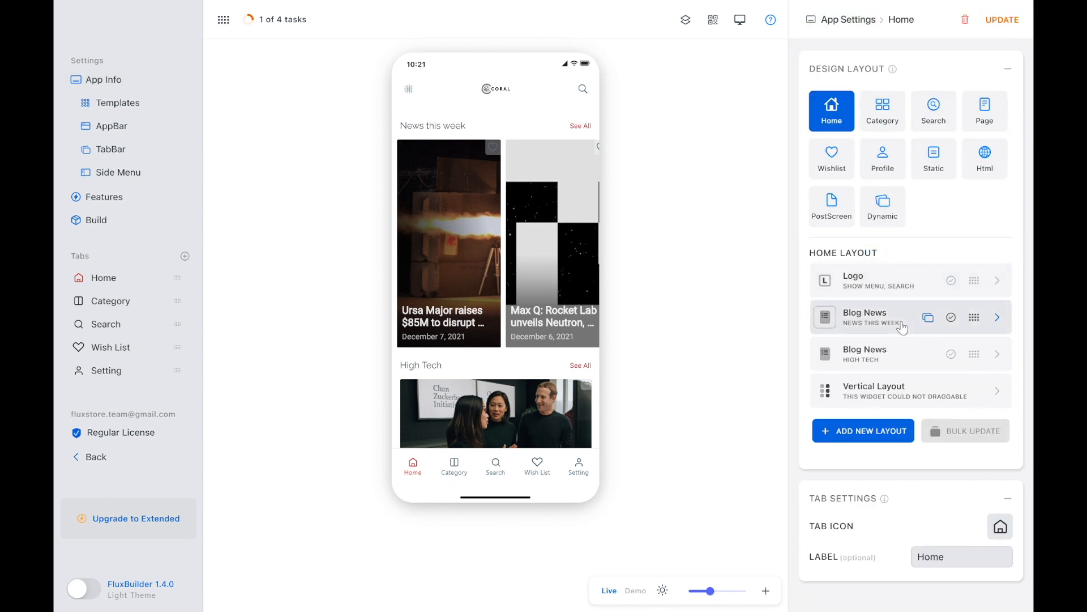
left_click(997, 317)
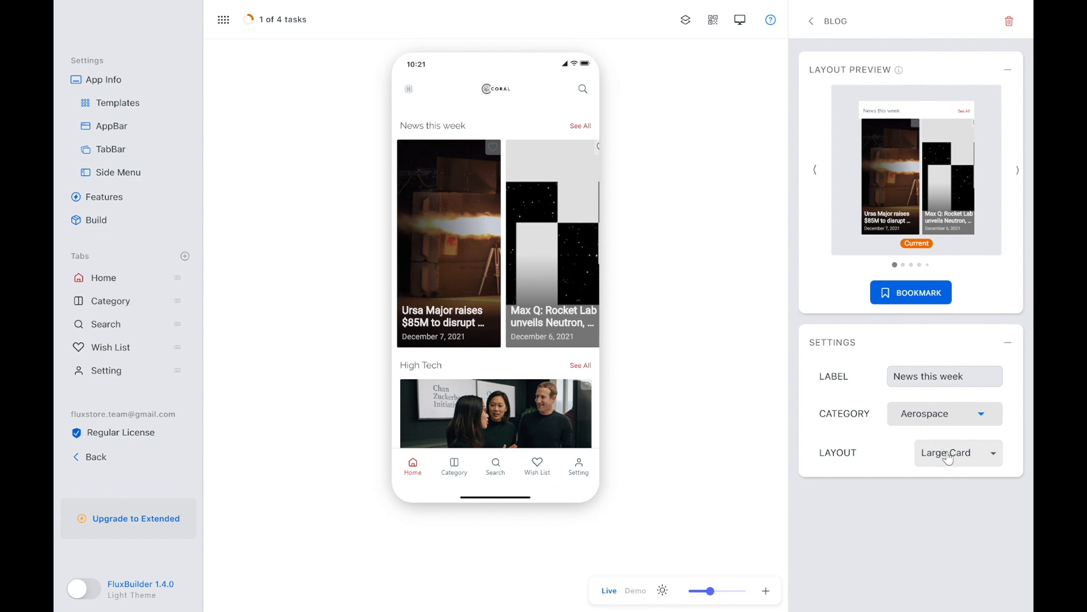
left_click(948, 453)
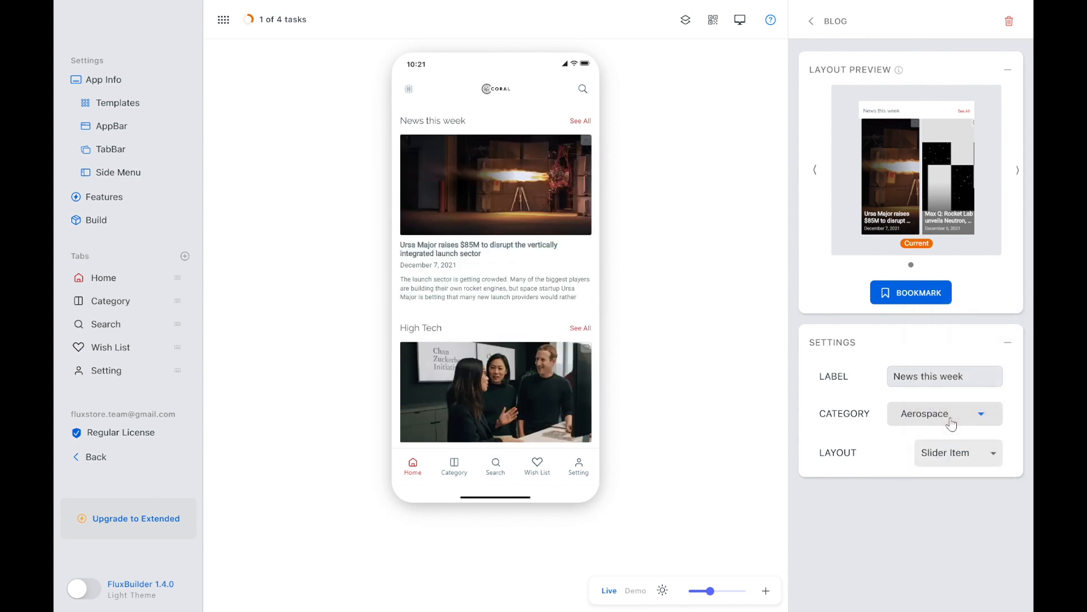
mouse_move(812, 20)
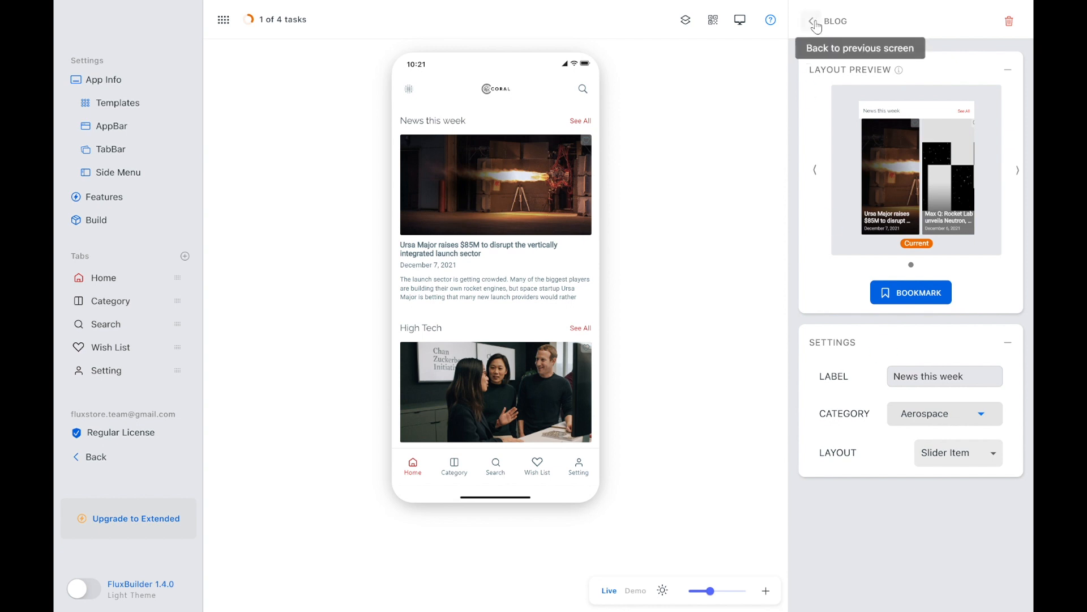
left_click(812, 21)
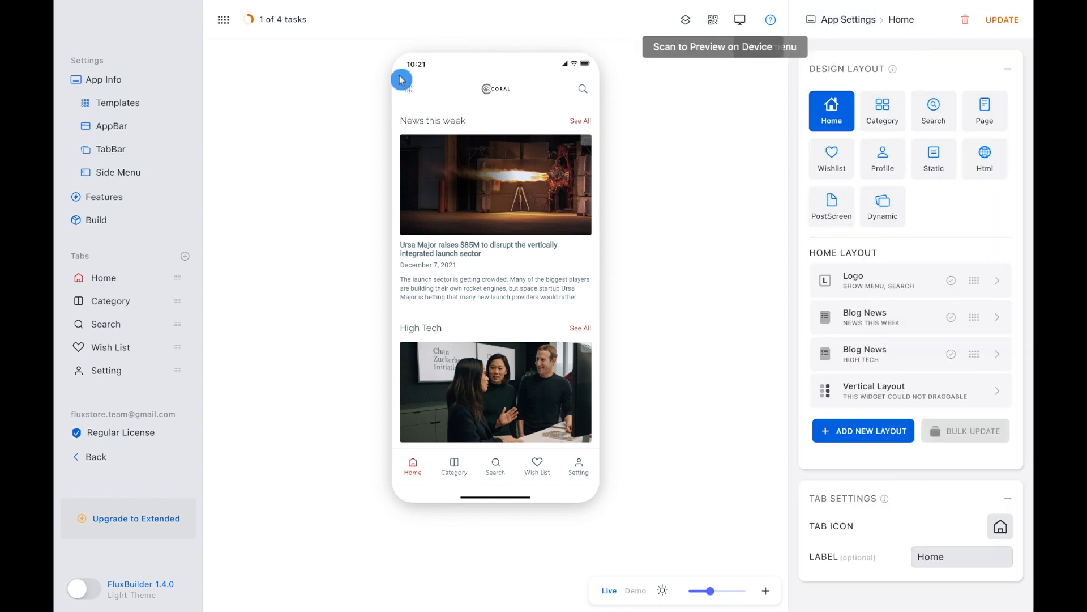
left_click(275, 18)
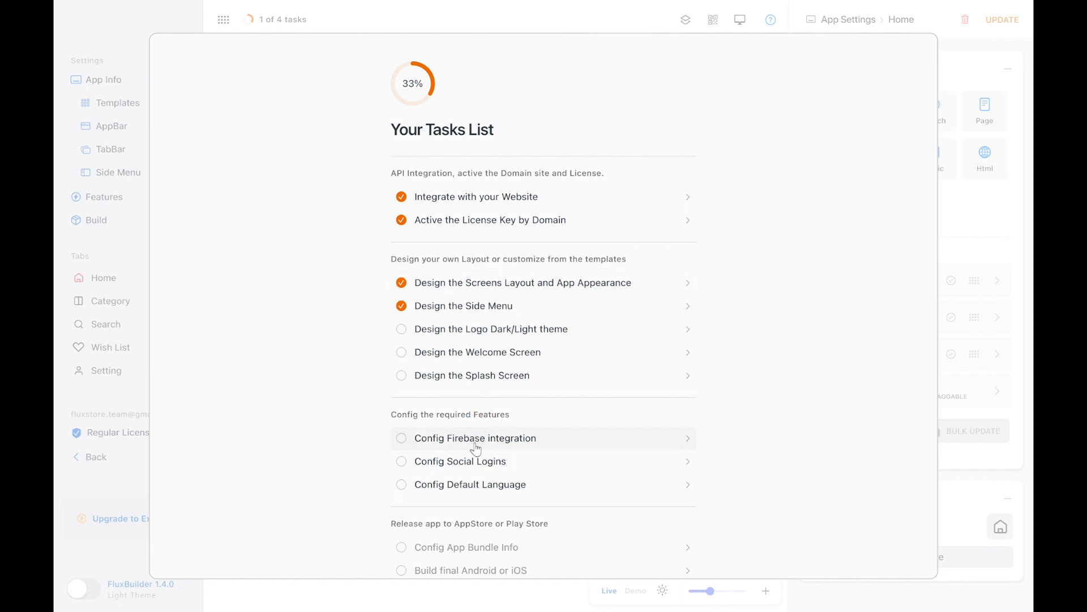
mouse_move(480, 497)
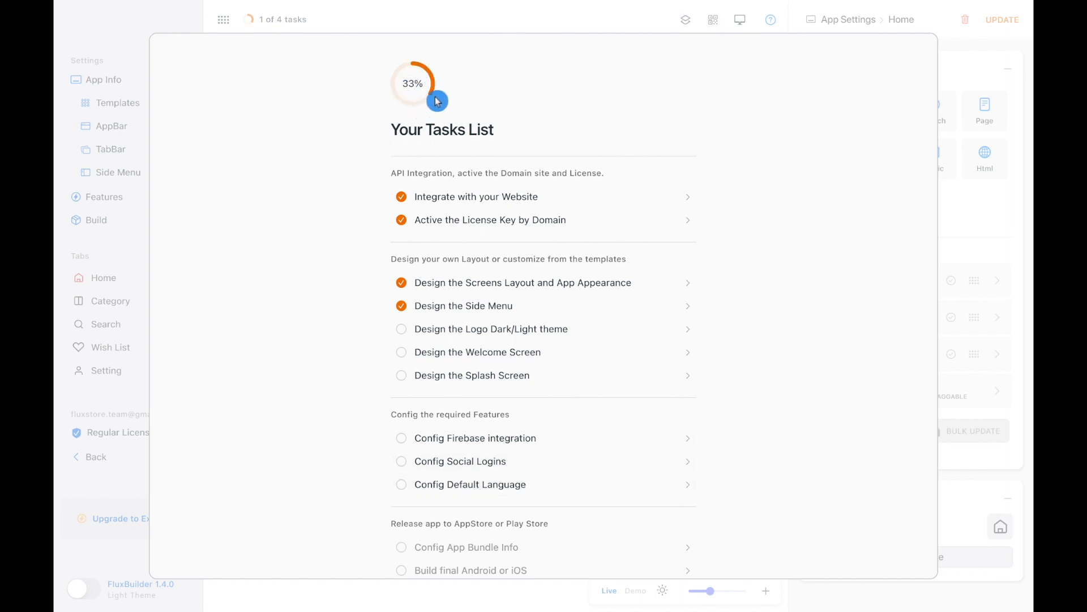
mouse_move(427, 85)
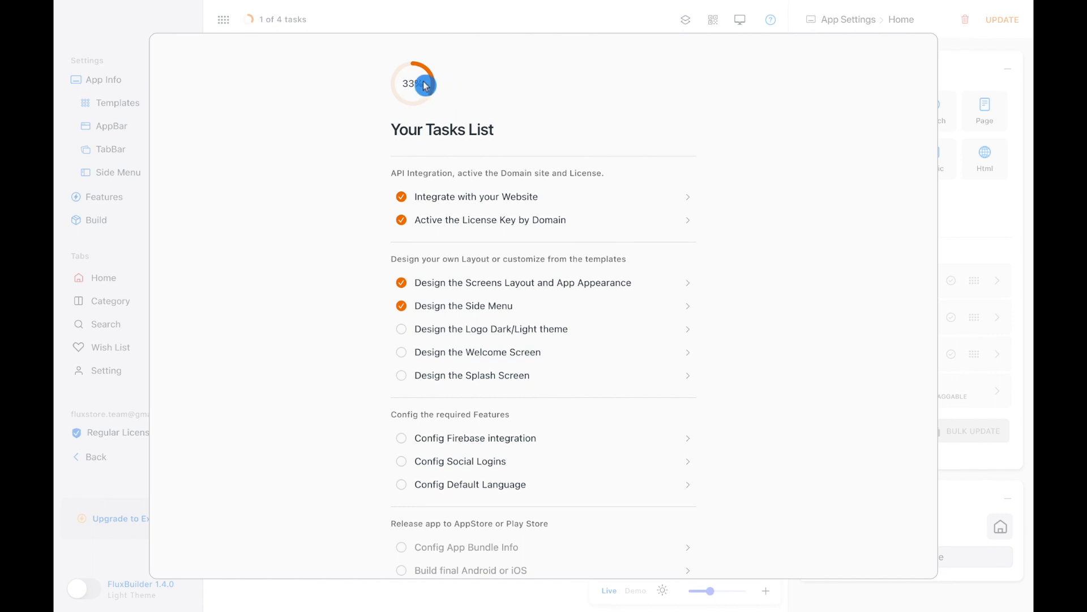
mouse_move(146, 179)
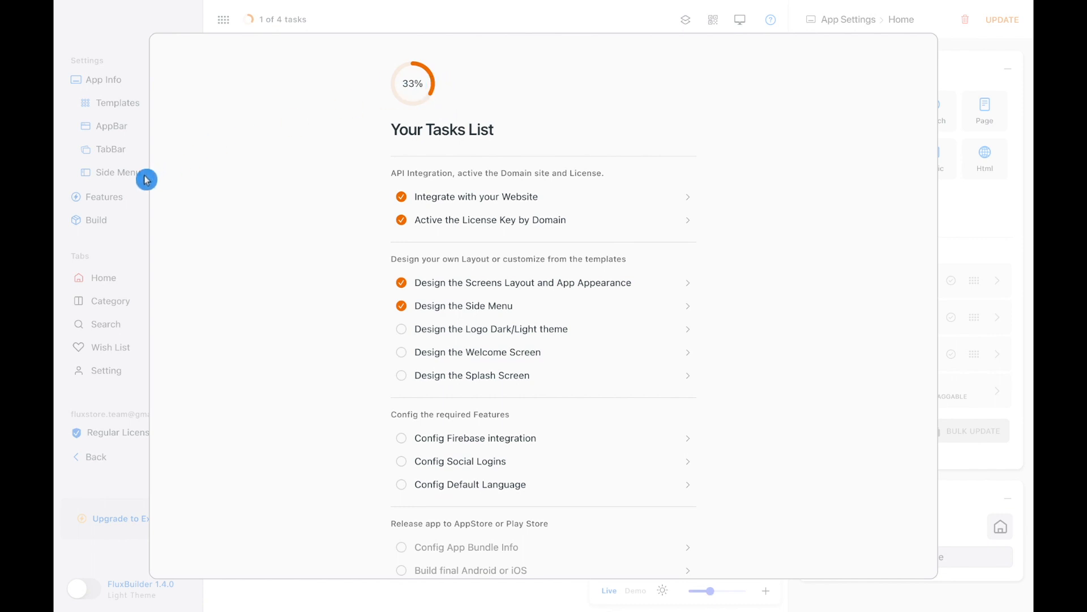